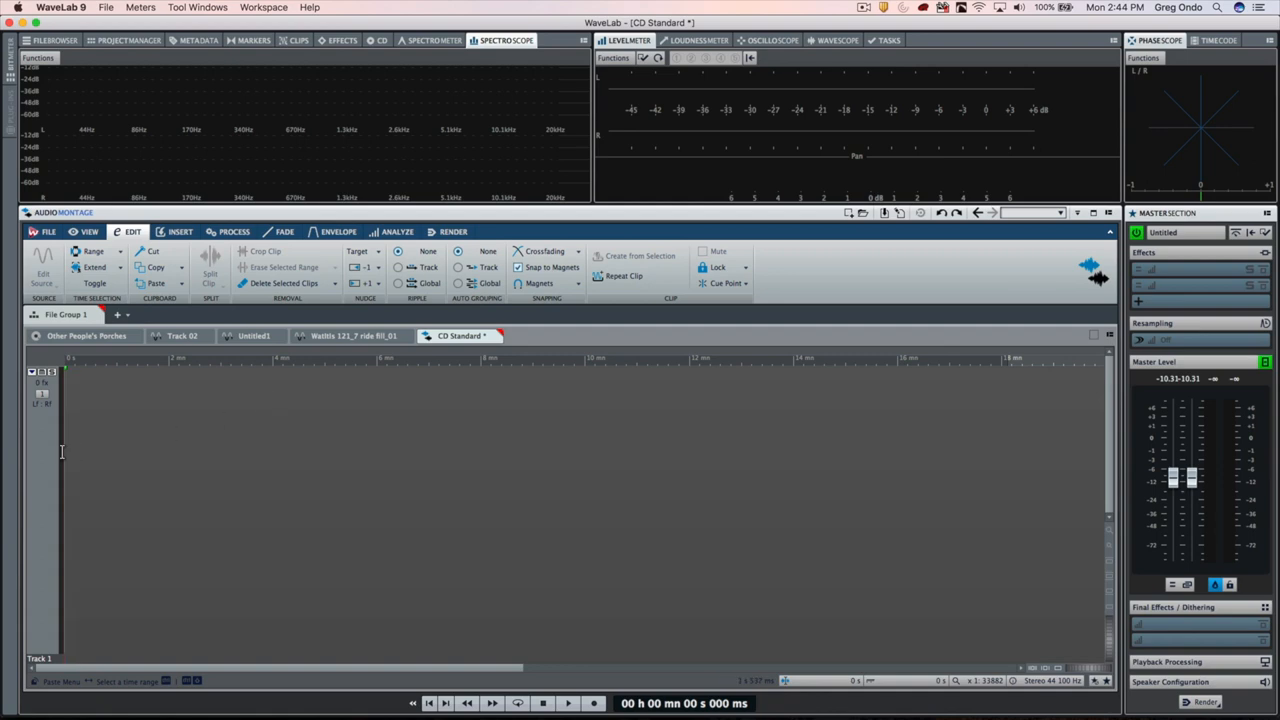
# - Bring up the empty montage track's insert options to reach Insert Audio Files
pyautogui.rightClick(62, 452)
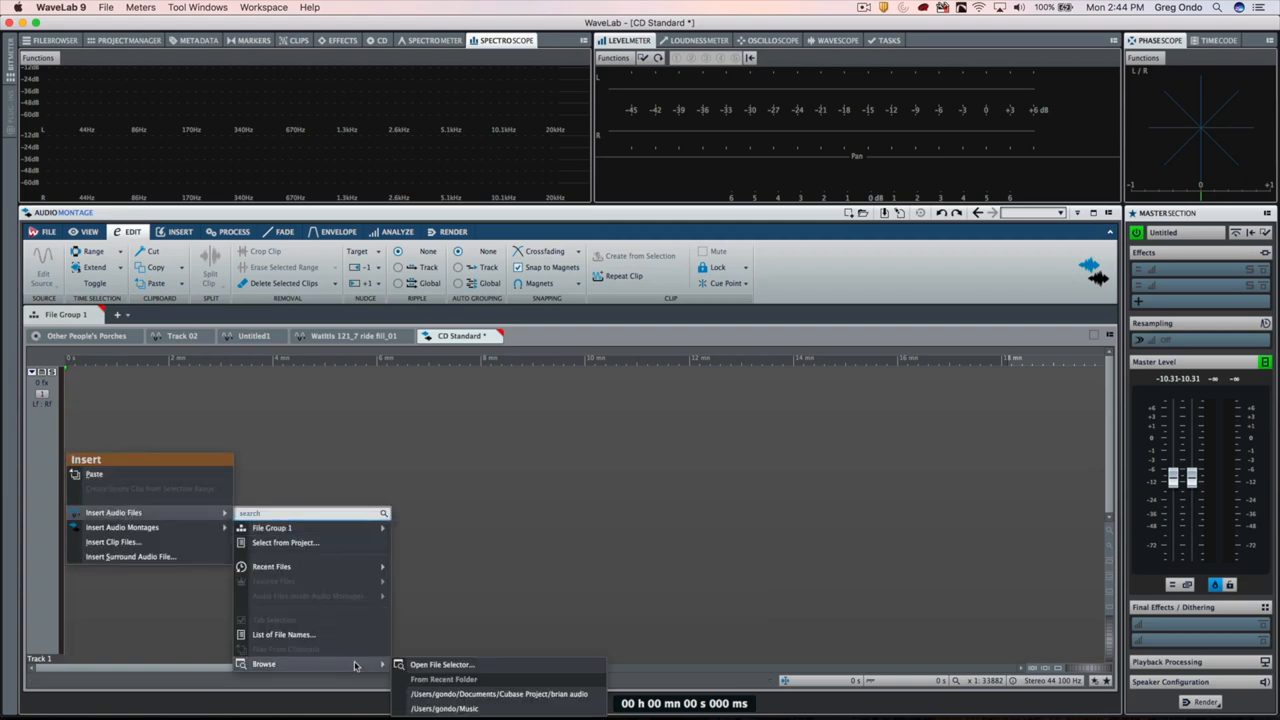
# - Insert the six track WAV files from disk, lined up one after another on the current track
pyautogui.click(440, 664)
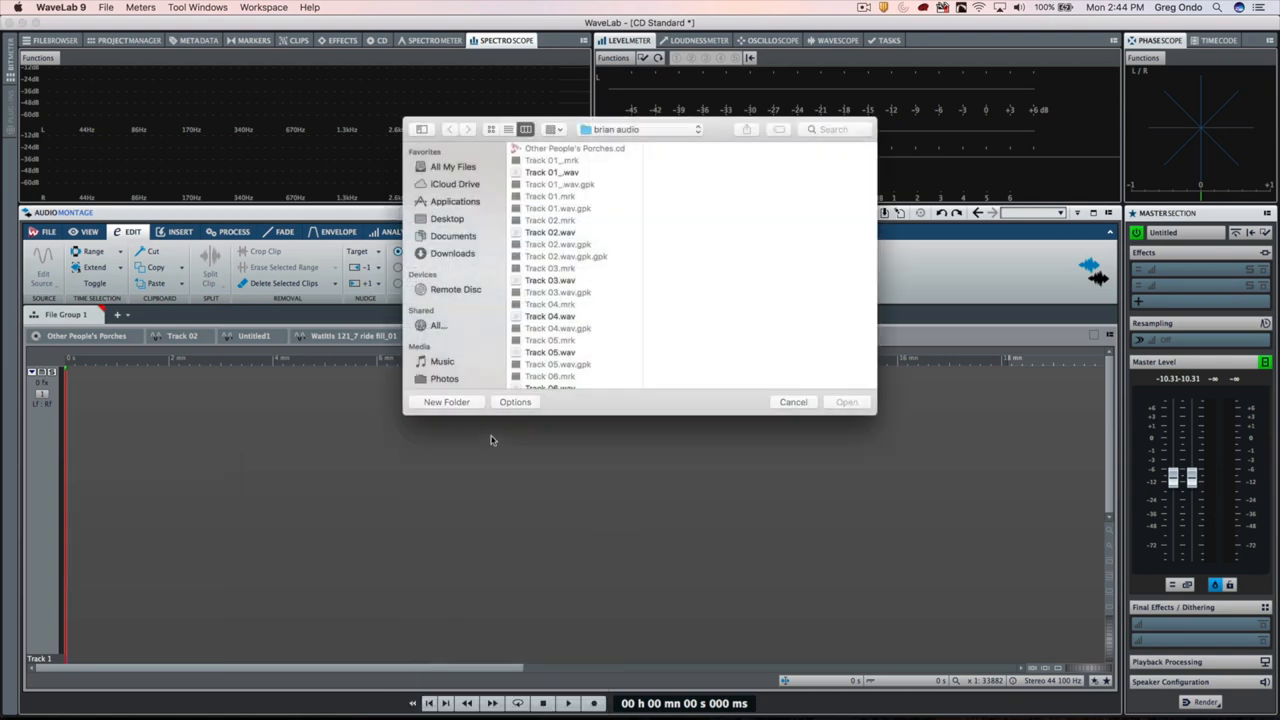
pyautogui.click(548, 172)
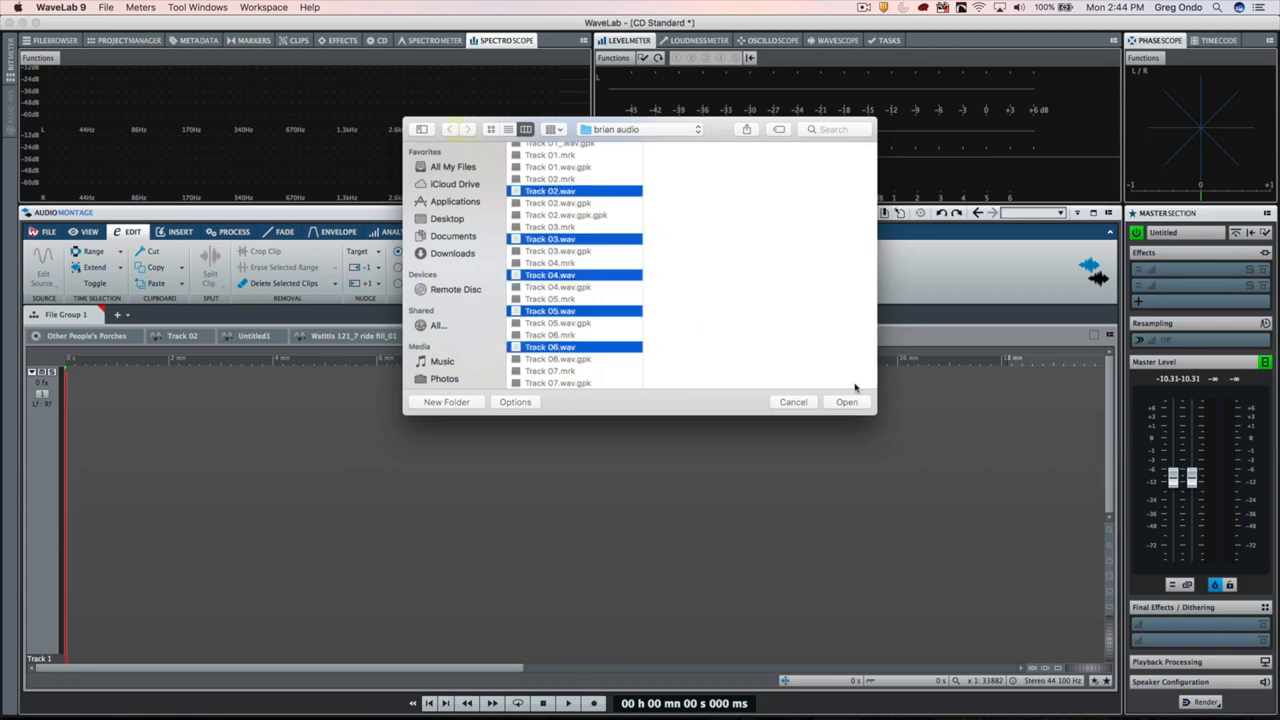
pyautogui.click(848, 400)
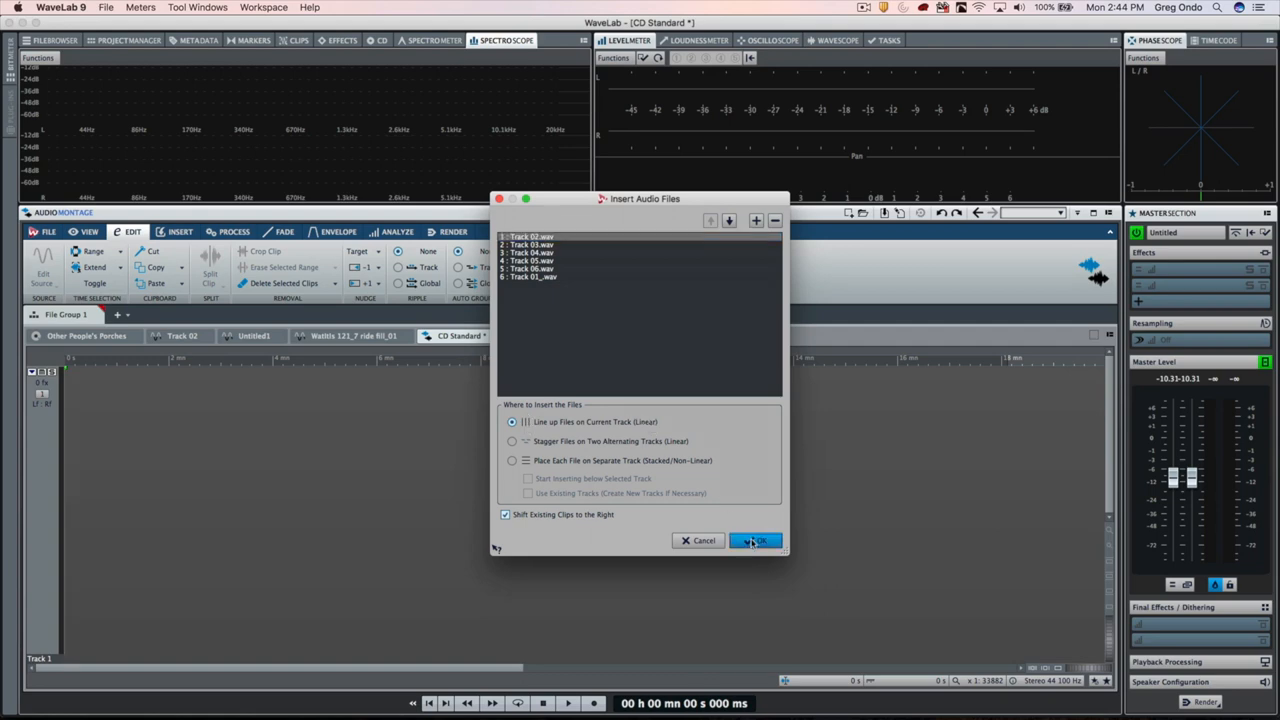
pyautogui.click(756, 540)
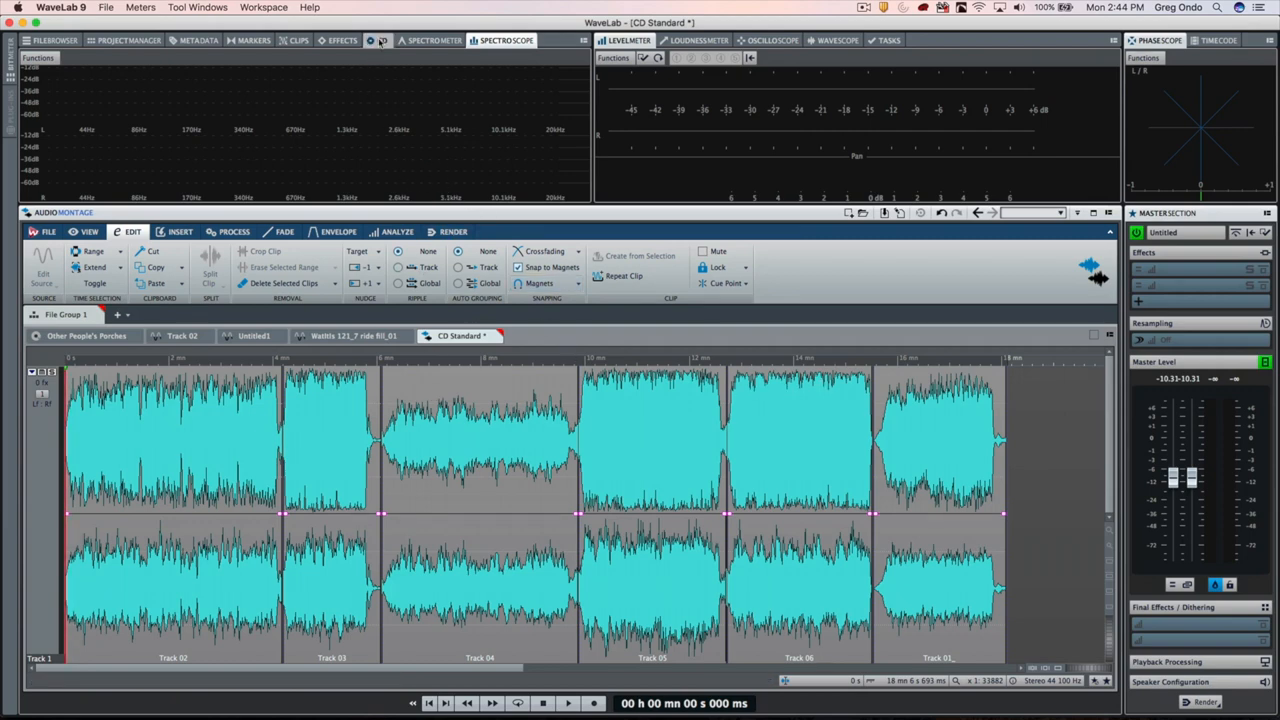
# - Launch the CD Wizard from the CD tool window's Functions menu
pyautogui.click(344, 40)
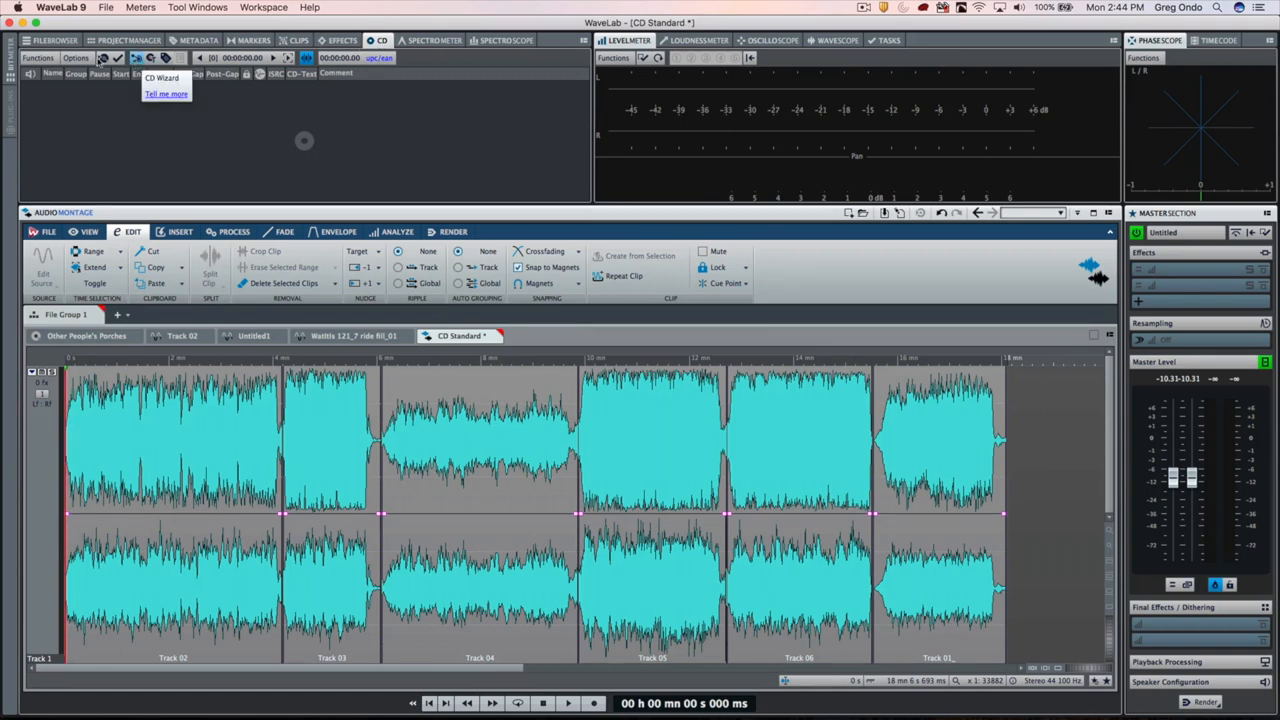
pyautogui.click(38, 56)
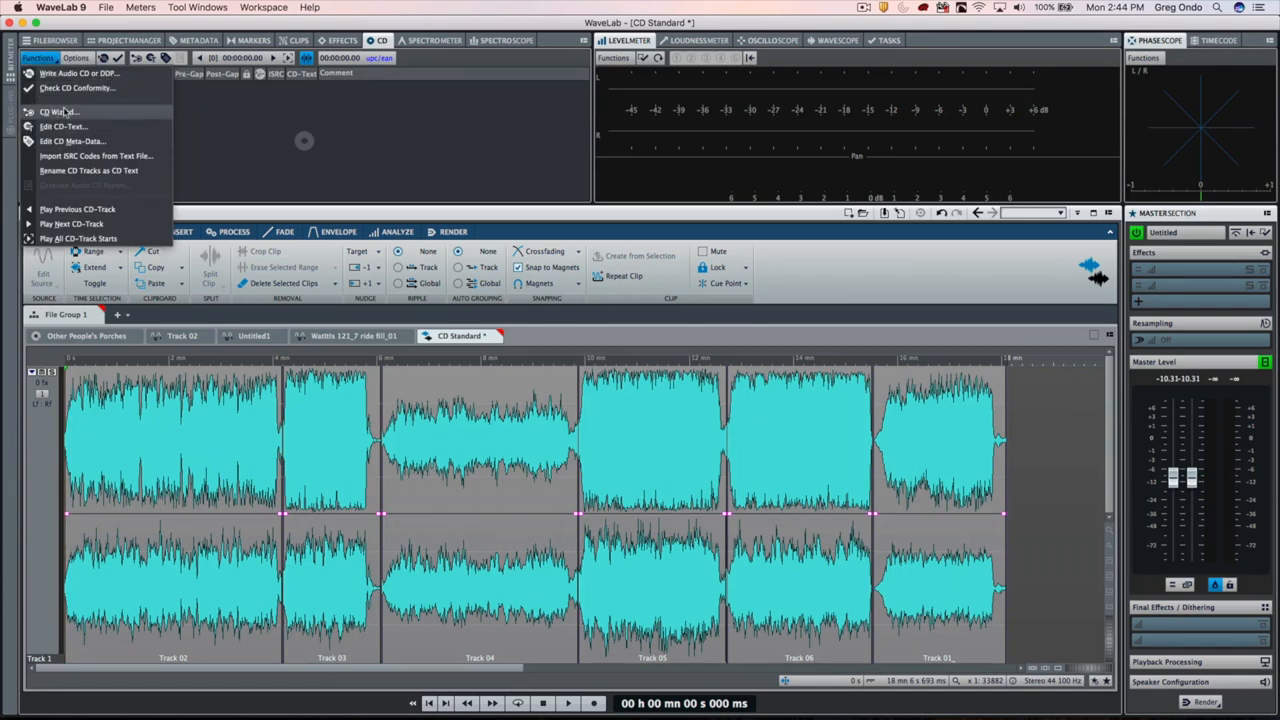
pyautogui.click(60, 112)
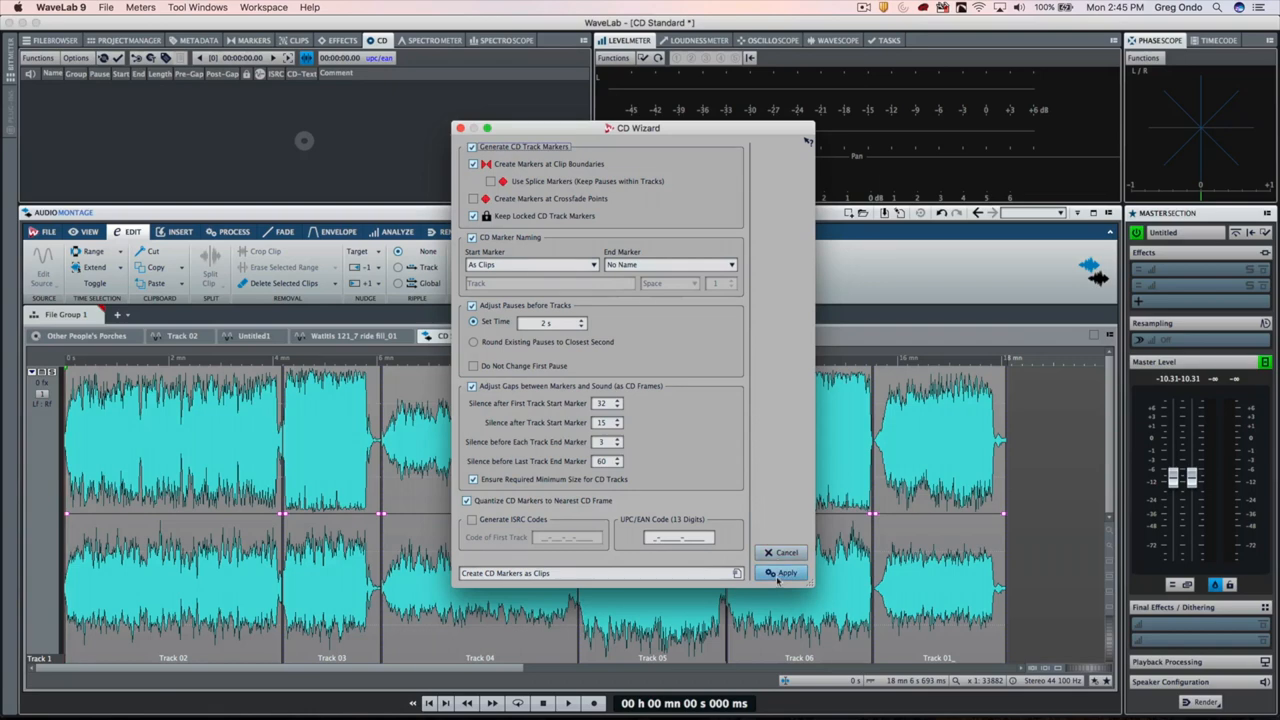
# - Generate CD track markers with the wizard's default settings, yielding a marker mismatch error
pyautogui.click(784, 572)
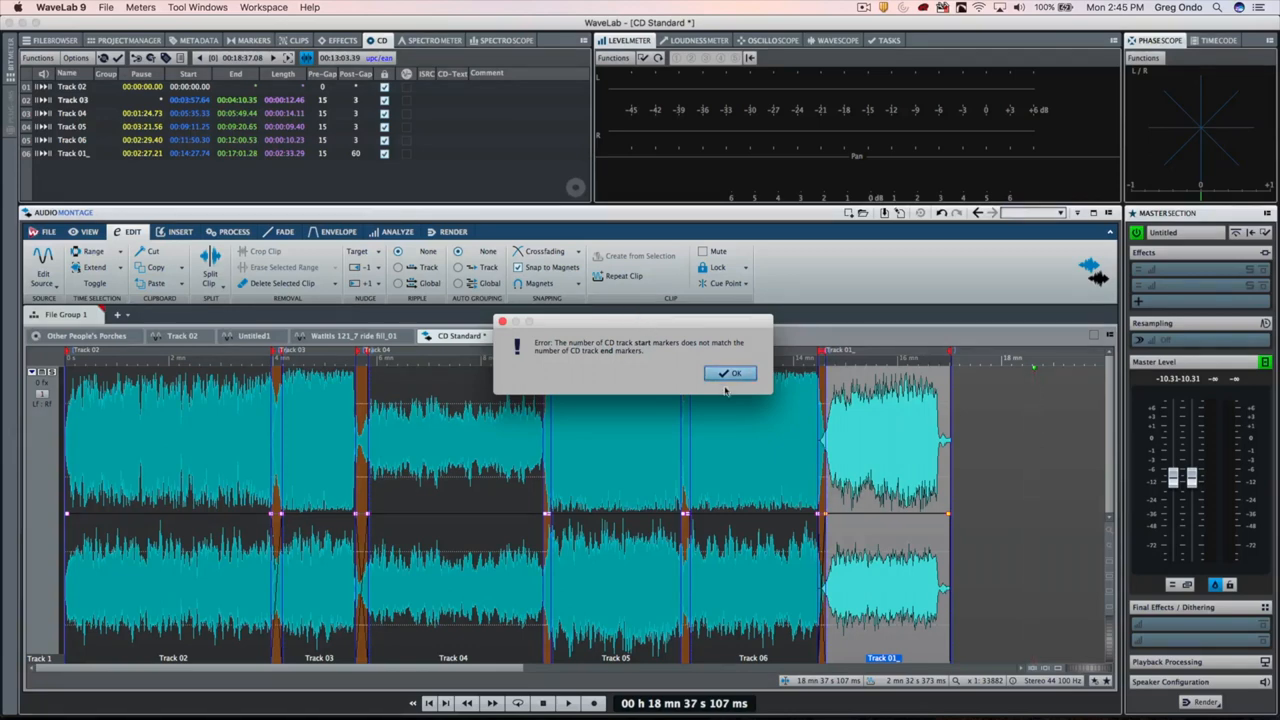
# - Regenerate markers with Use Splice Markers and Create Markers at Crossfade Points enabled, giving a valid CD track list
pyautogui.click(730, 374)
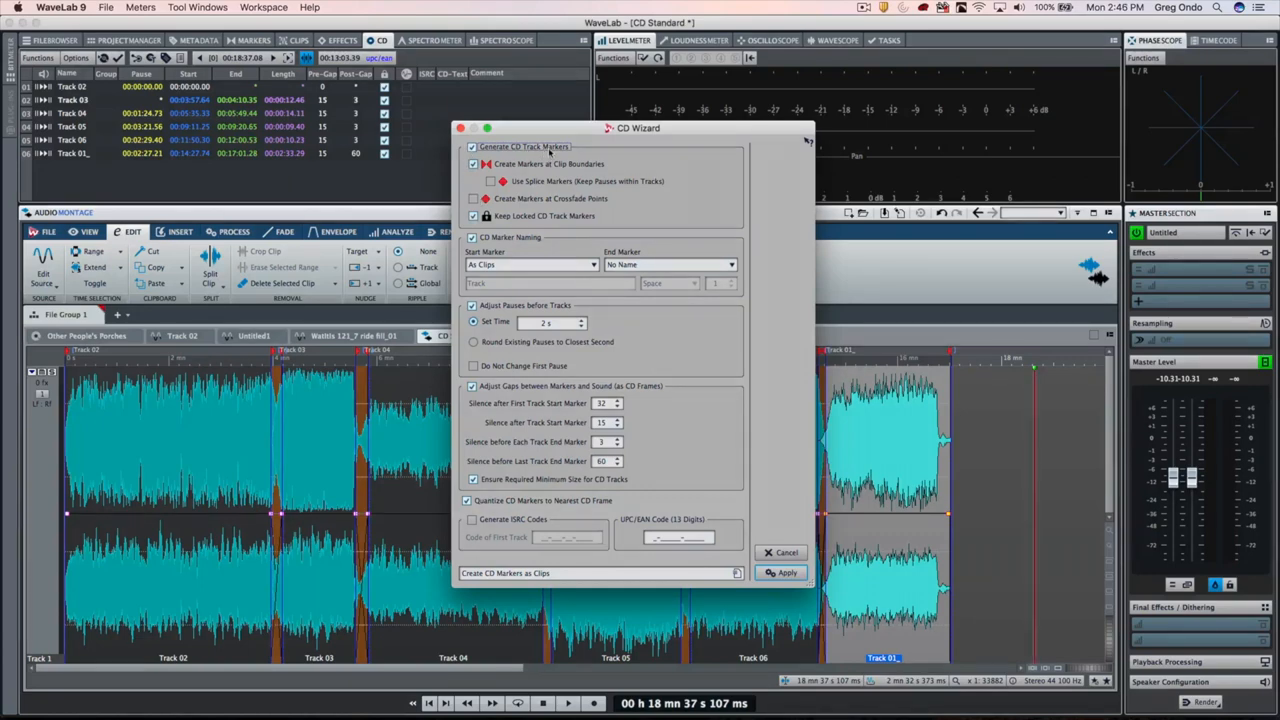
pyautogui.click(490, 180)
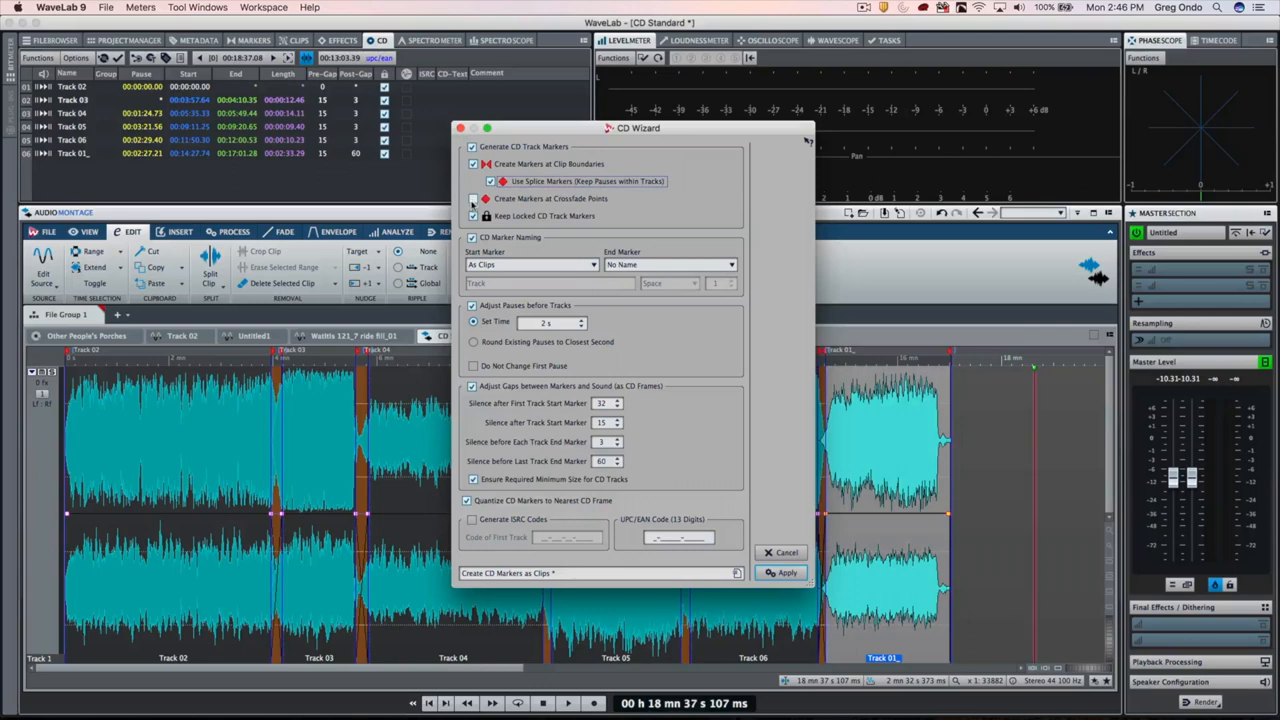
pyautogui.click(472, 198)
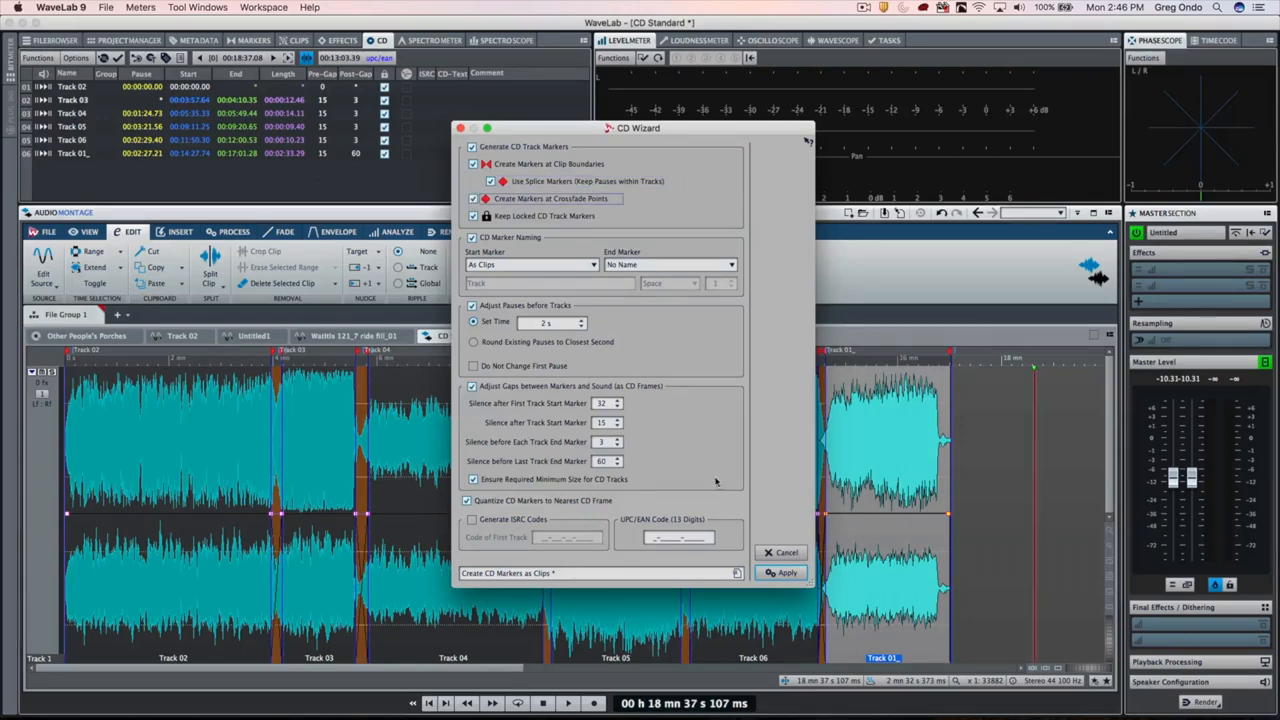
pyautogui.click(784, 572)
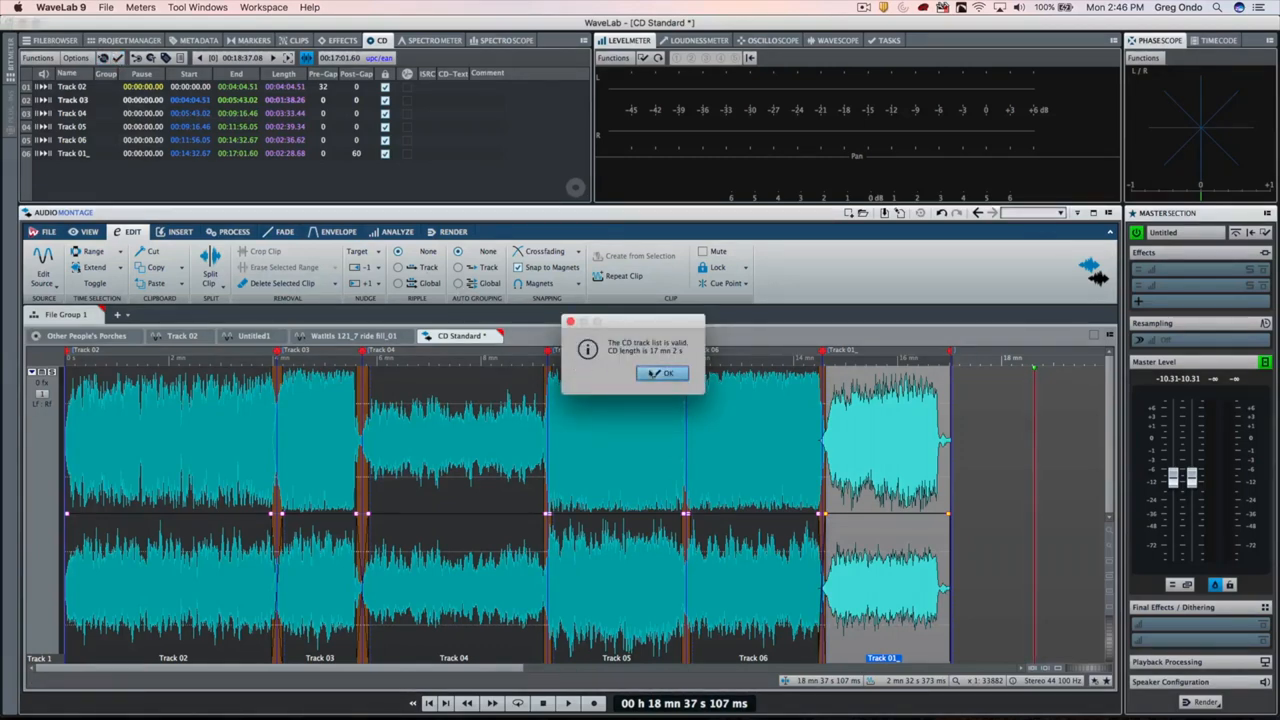
# - Dismiss the validity message and close the reopened CD Wizard, keeping the crossfaded clips and markers
pyautogui.click(662, 372)
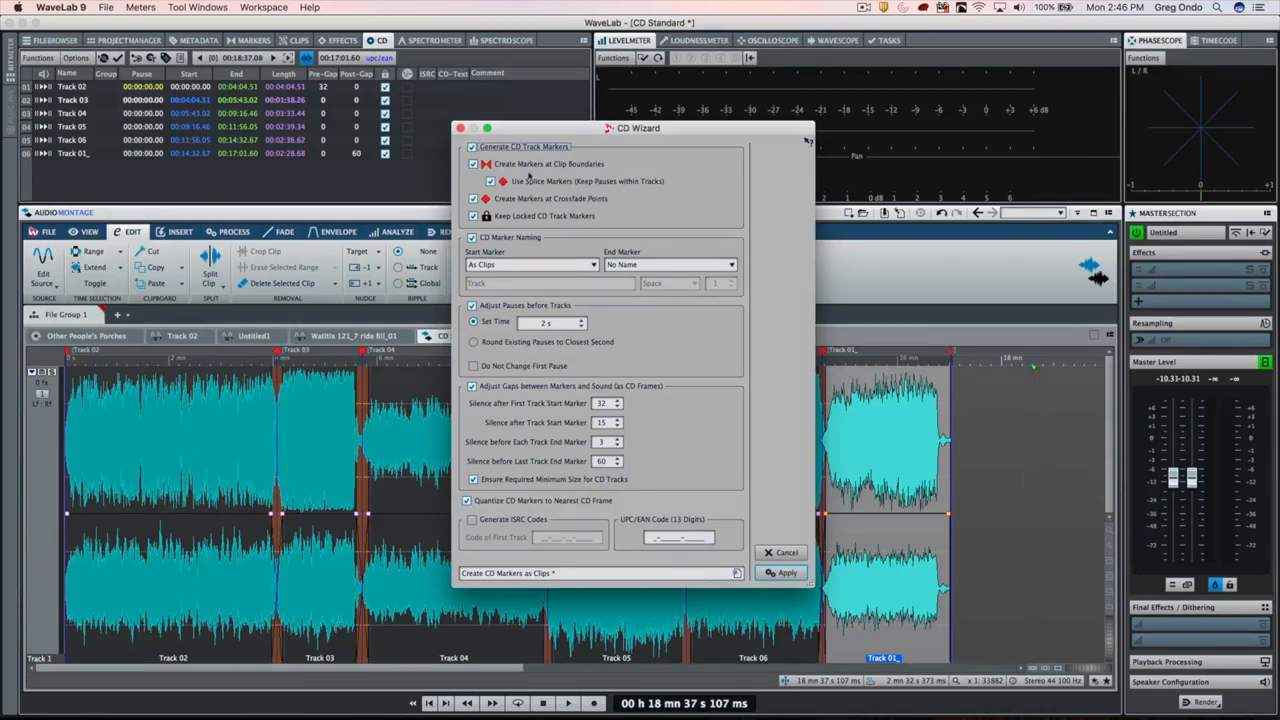
pyautogui.click(788, 572)
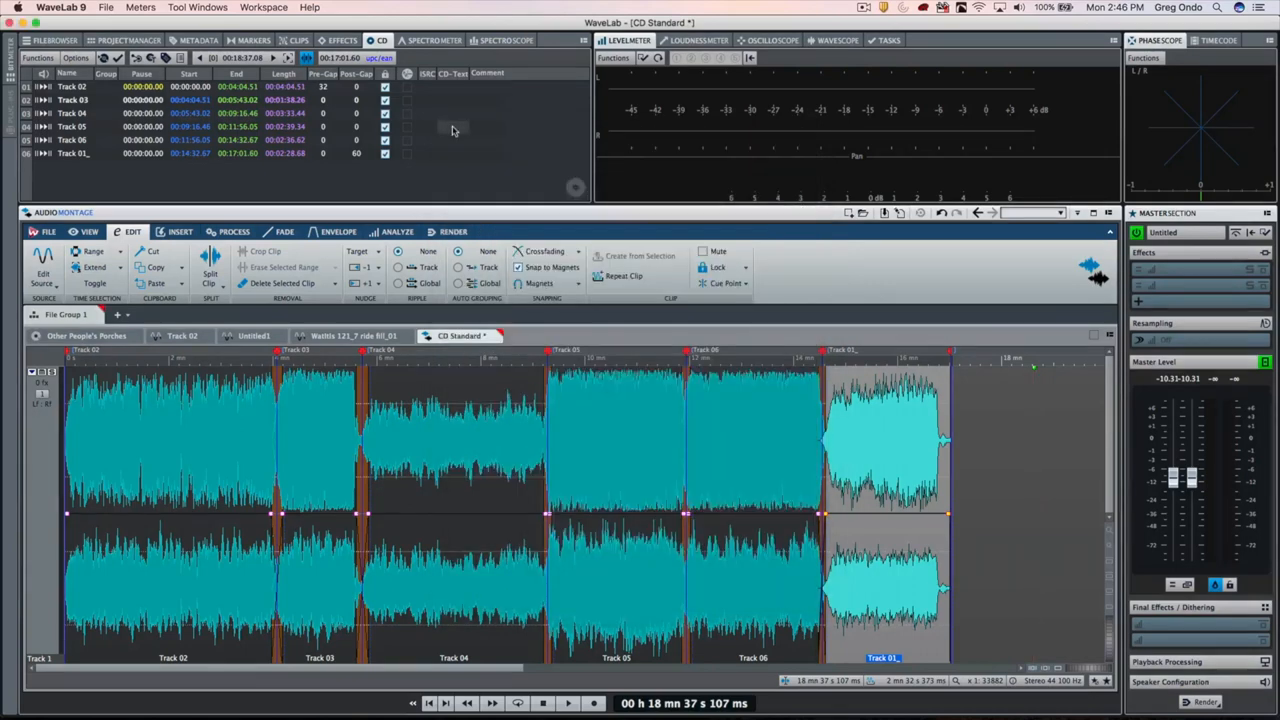